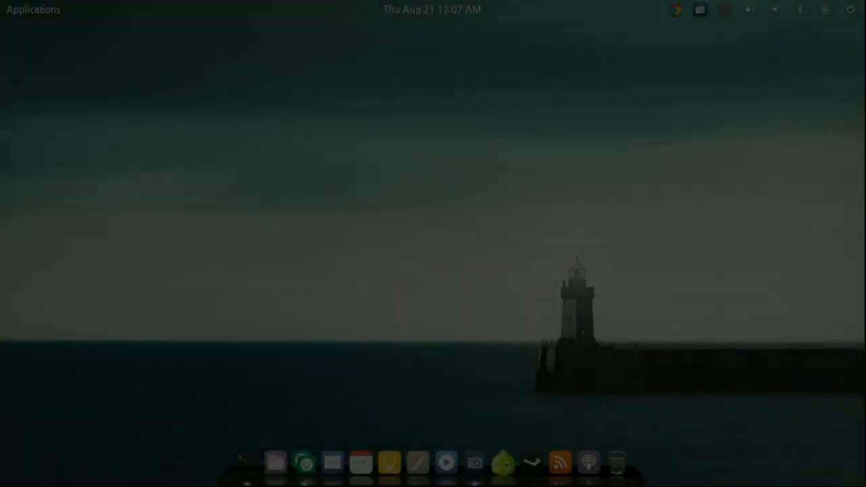
Browse the Applications menu through Internet and other categories and launch XBMC Media Center
{"action": "left_click", "coordinate": [32, 10]}
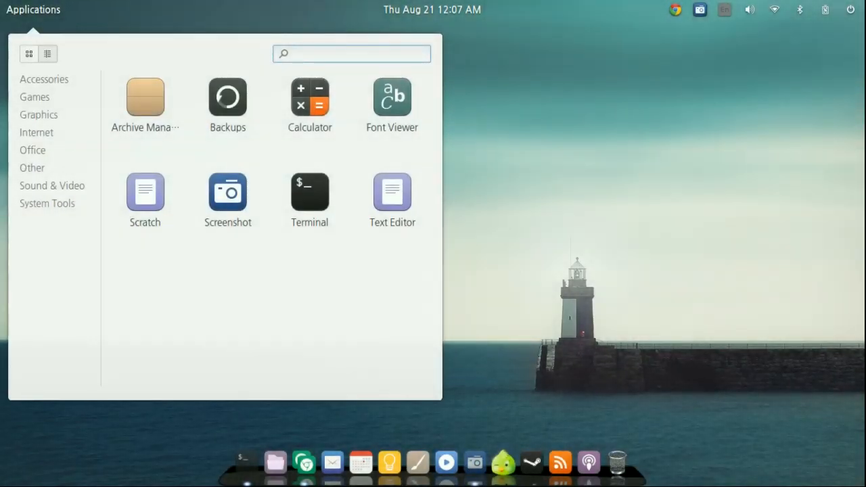
{"action": "left_click", "coordinate": [37, 132]}
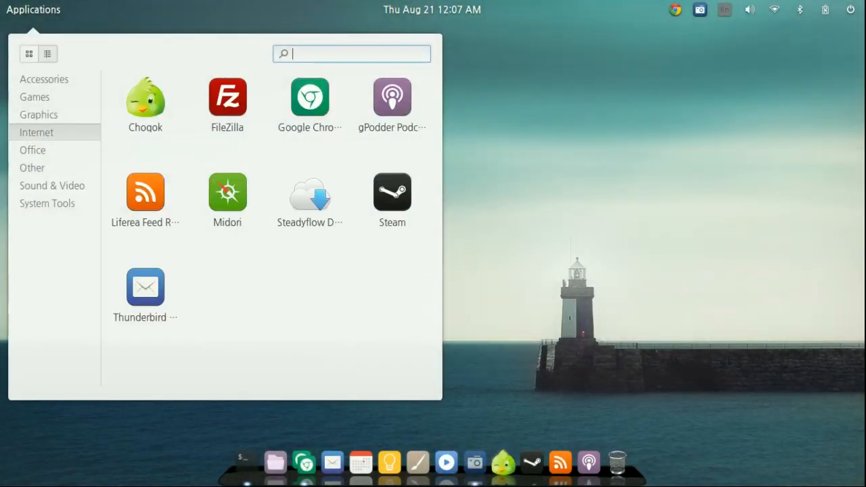
{"action": "left_click", "coordinate": [51, 186]}
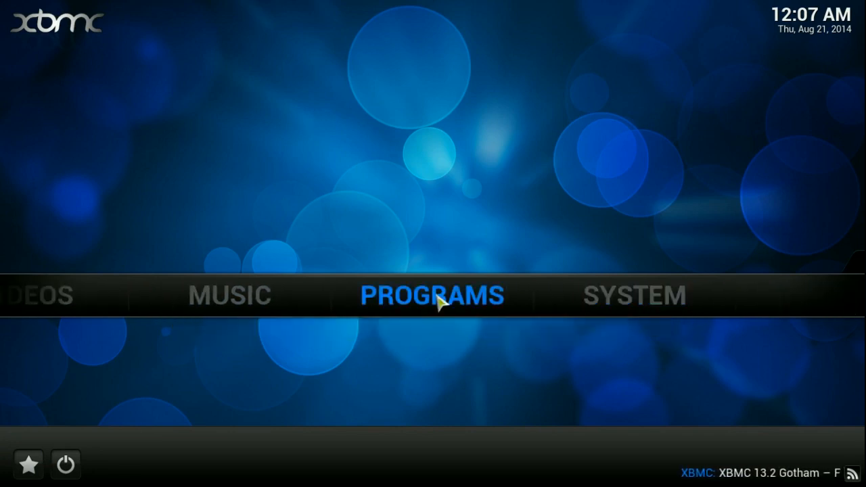
{"action": "mouse_move", "coordinate": [229, 295]}
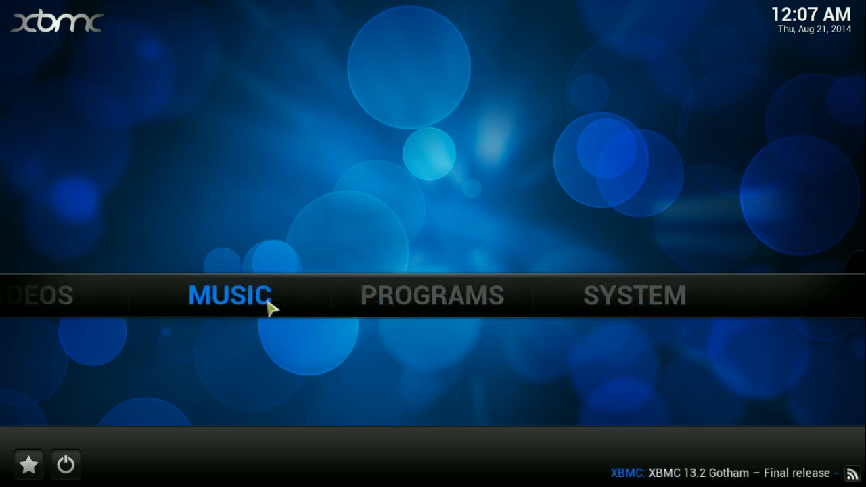
Enter the Videos library and dismiss the first-run help notice with Ok
{"action": "left_click", "coordinate": [34, 295]}
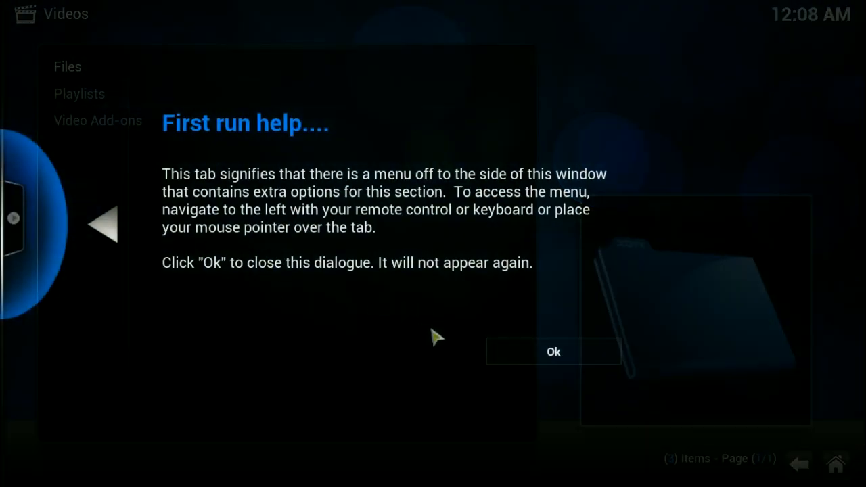
{"action": "left_click", "coordinate": [554, 352]}
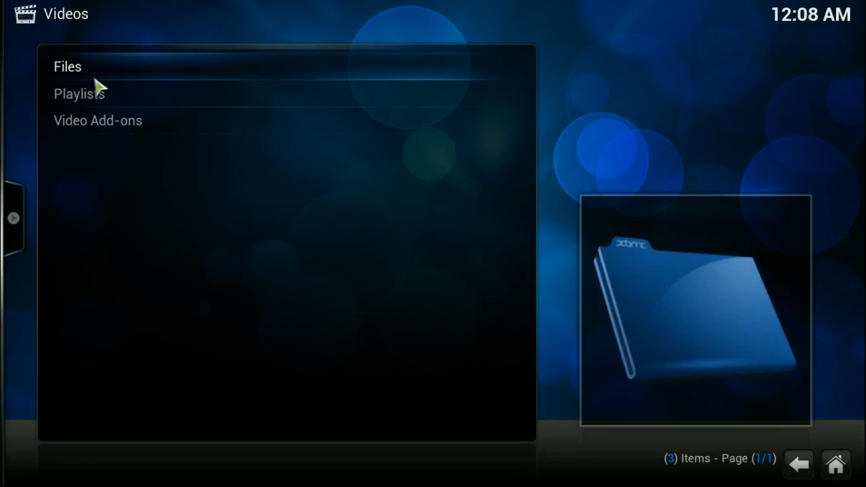
Show the Get More list of 298 downloadable video add-ons and scroll down through it
{"action": "left_click", "coordinate": [98, 120]}
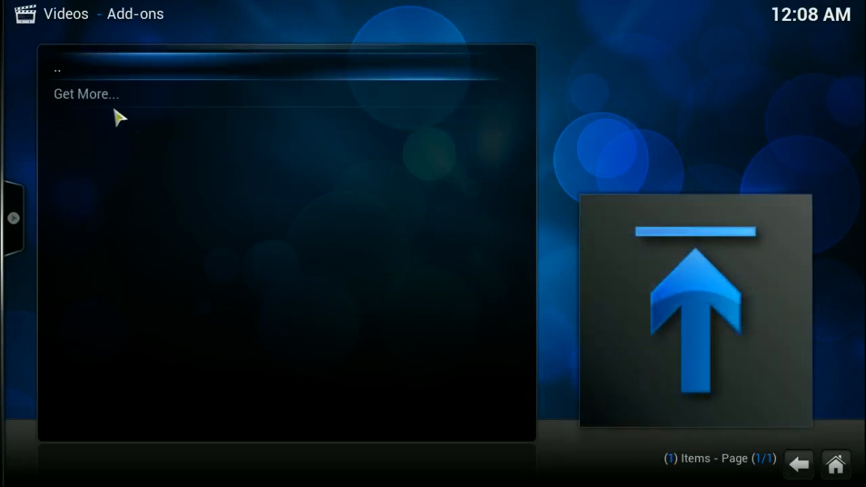
{"action": "left_click", "coordinate": [87, 94]}
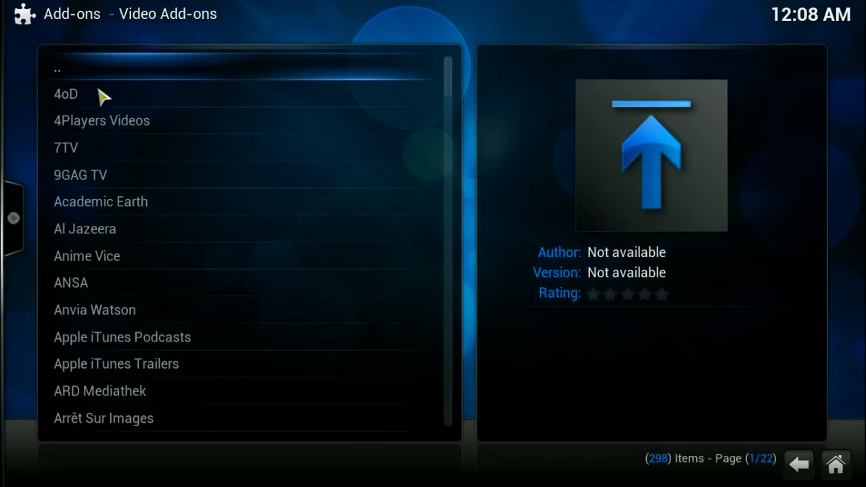
{"action": "scroll", "scroll_direction": "down", "scroll_amount": 3}
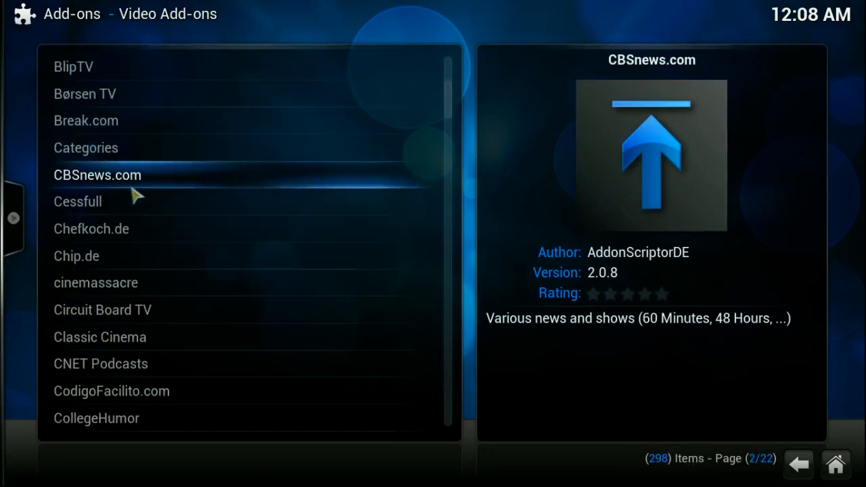
{"action": "scroll", "scroll_direction": "down", "scroll_amount": 3}
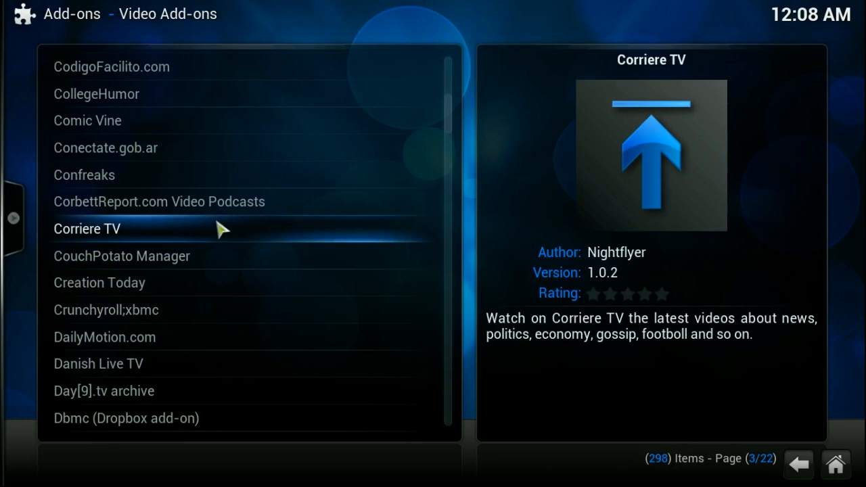
{"action": "scroll", "scroll_direction": "down", "scroll_amount": 3}
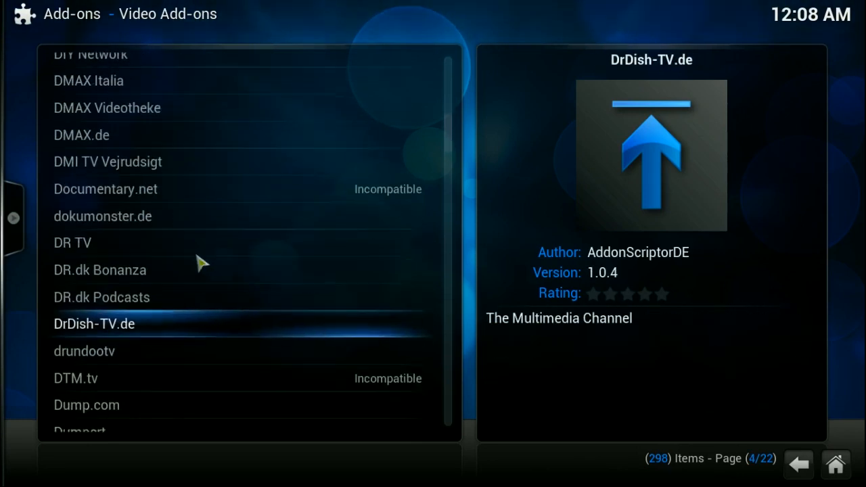
{"action": "scroll", "scroll_direction": "down", "scroll_amount": 3}
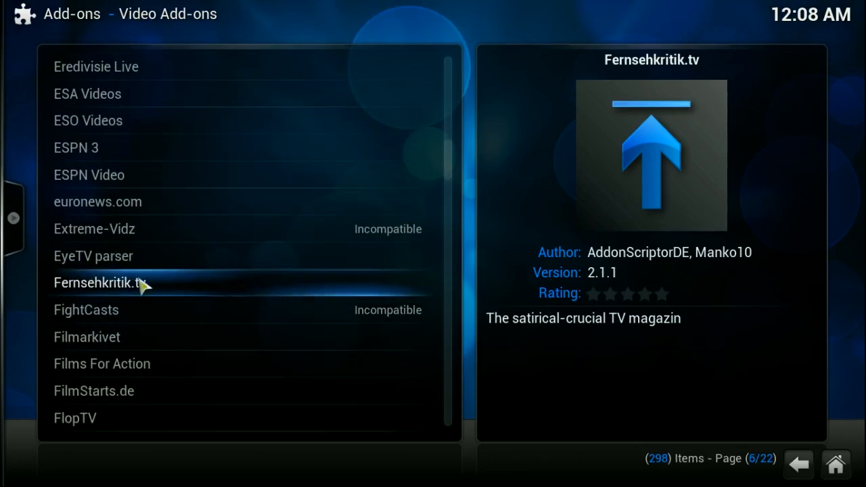
{"action": "scroll", "scroll_direction": "down", "scroll_amount": 3}
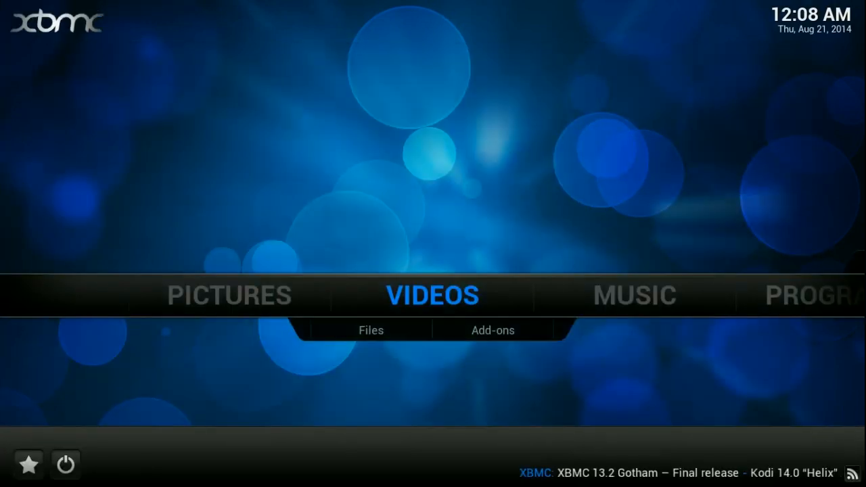
{"action": "mouse_move", "coordinate": [140, 280]}
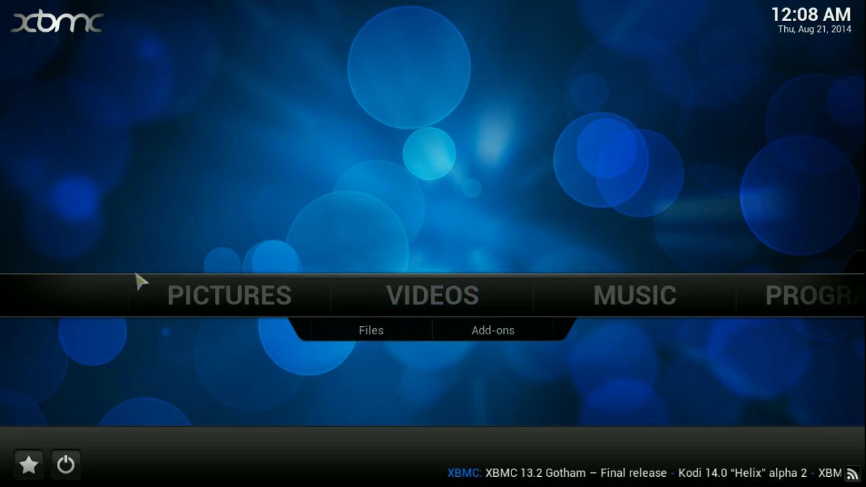
{"action": "mouse_move", "coordinate": [92, 471]}
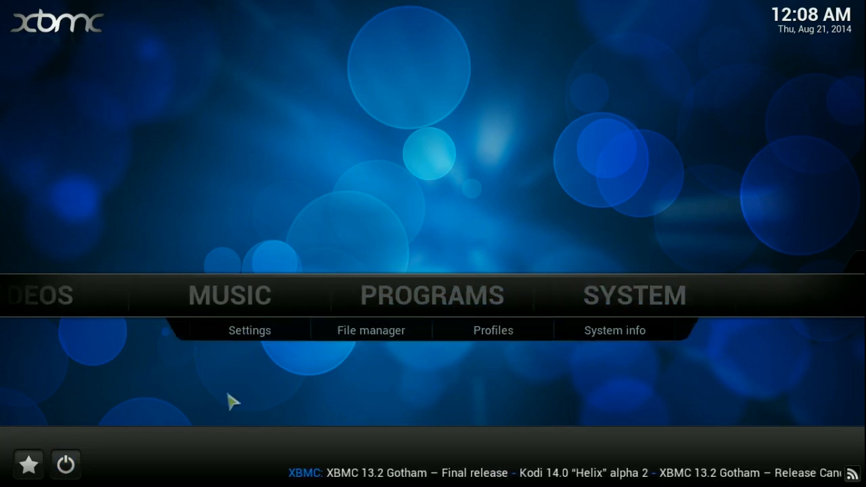
Choose Exit from the shutdown menu to quit XBMC back to the desktop
{"action": "left_click", "coordinate": [65, 463]}
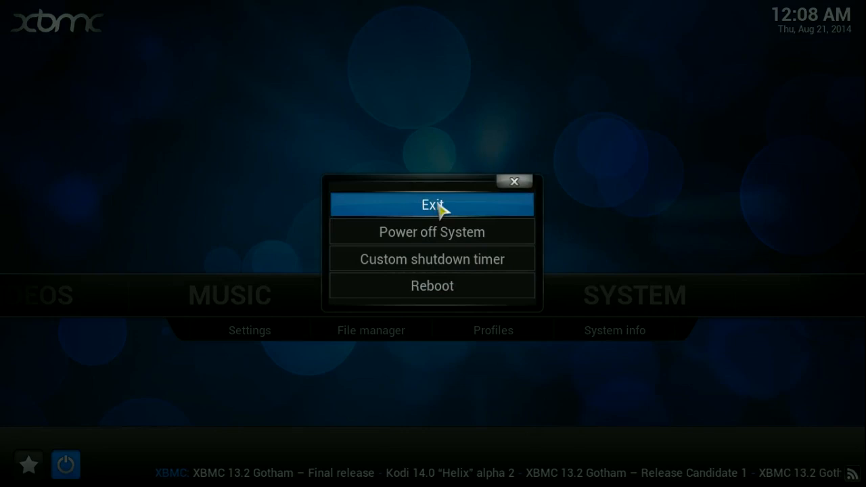
{"action": "left_click", "coordinate": [431, 205]}
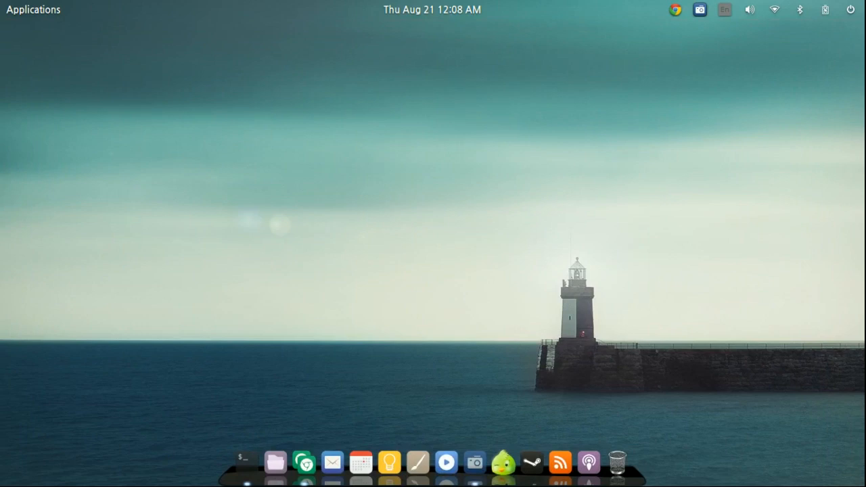
{"action": "mouse_move", "coordinate": [279, 462]}
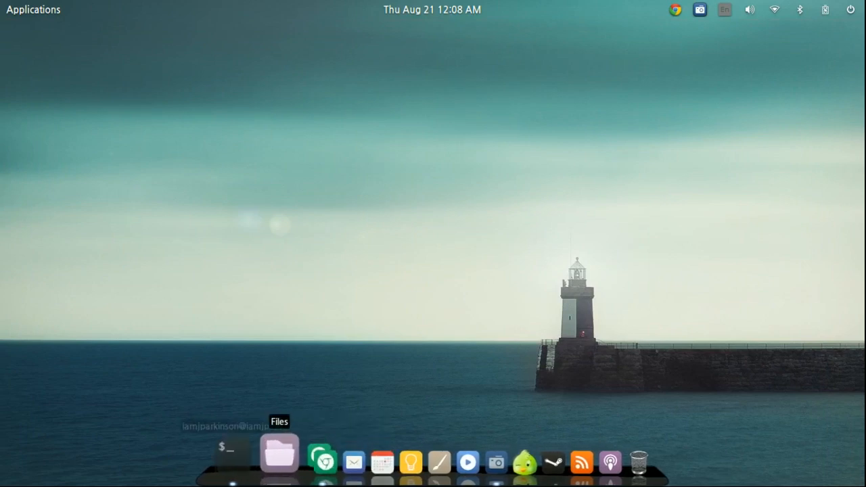
Launch a Terminal window from the dock, ready at an empty prompt
{"action": "right_click", "coordinate": [230, 449]}
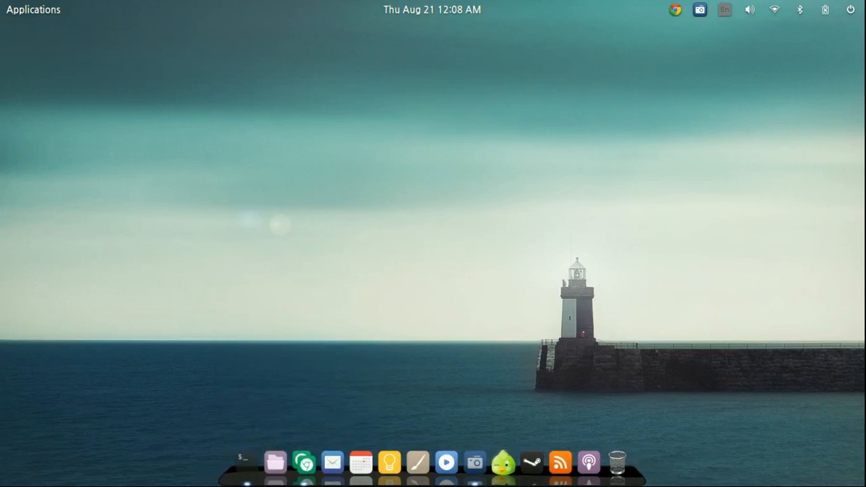
{"action": "left_click", "coordinate": [240, 462]}
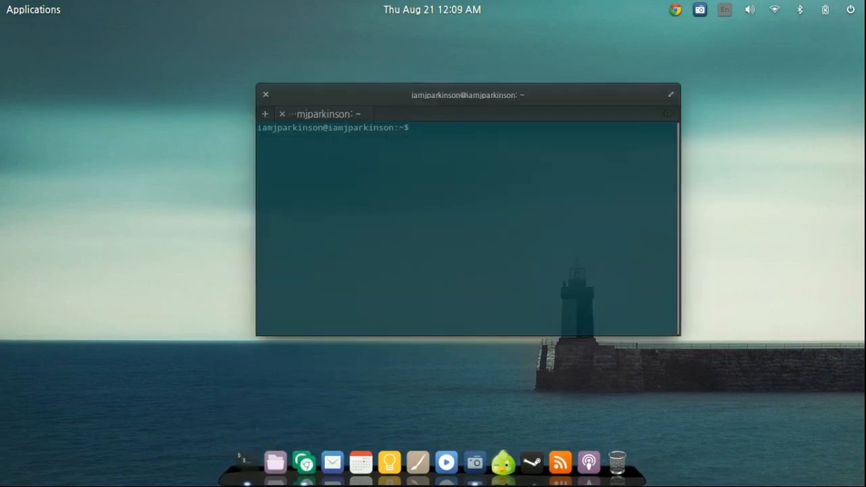
{"action": "left_click_drag", "start_coordinate": [467, 95], "coordinate": [438, 102]}
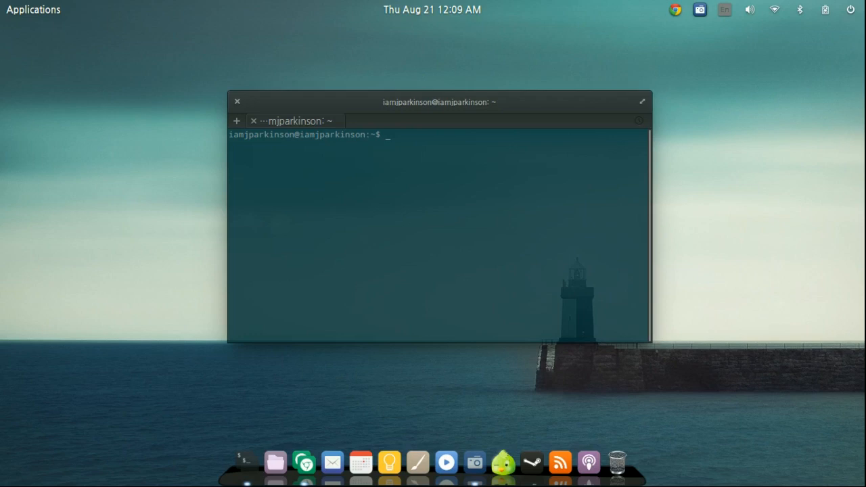
{"action": "left_click", "coordinate": [32, 10]}
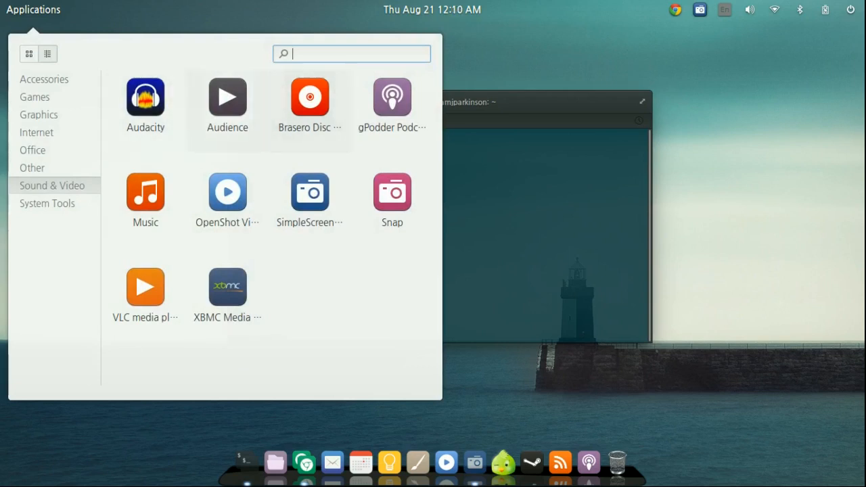
{"action": "left_click", "coordinate": [227, 287]}
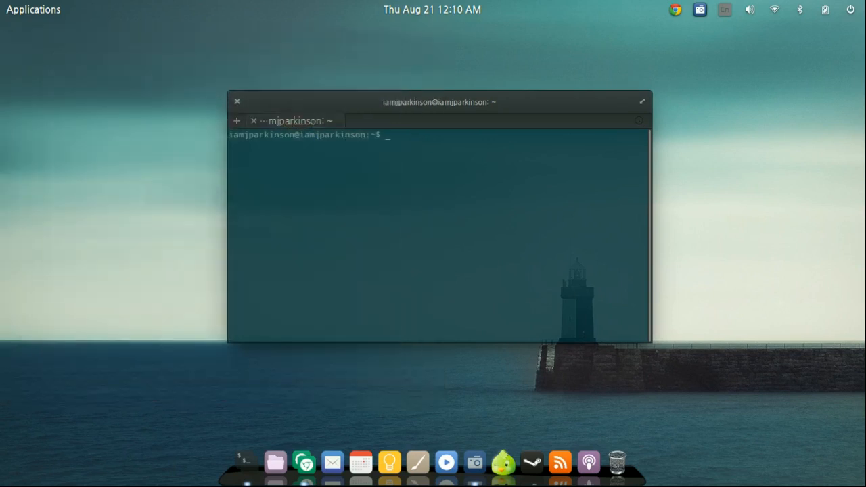
{"action": "left_click_drag", "start_coordinate": [438, 102], "coordinate": [464, 94]}
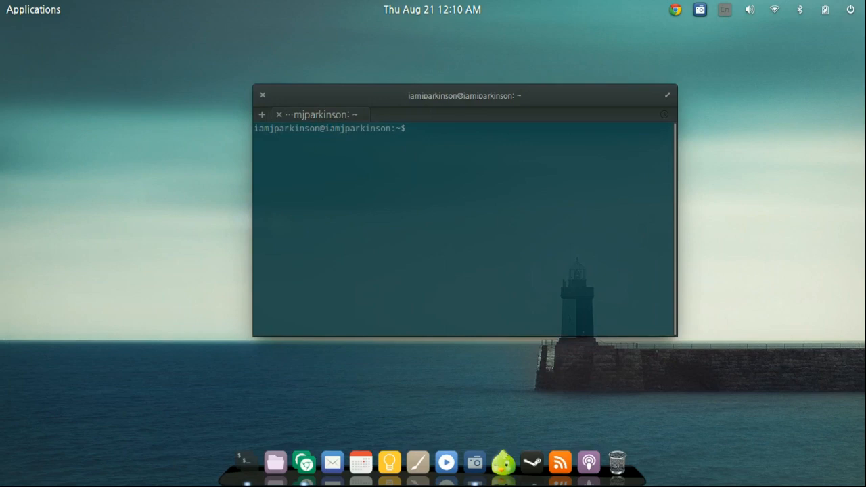